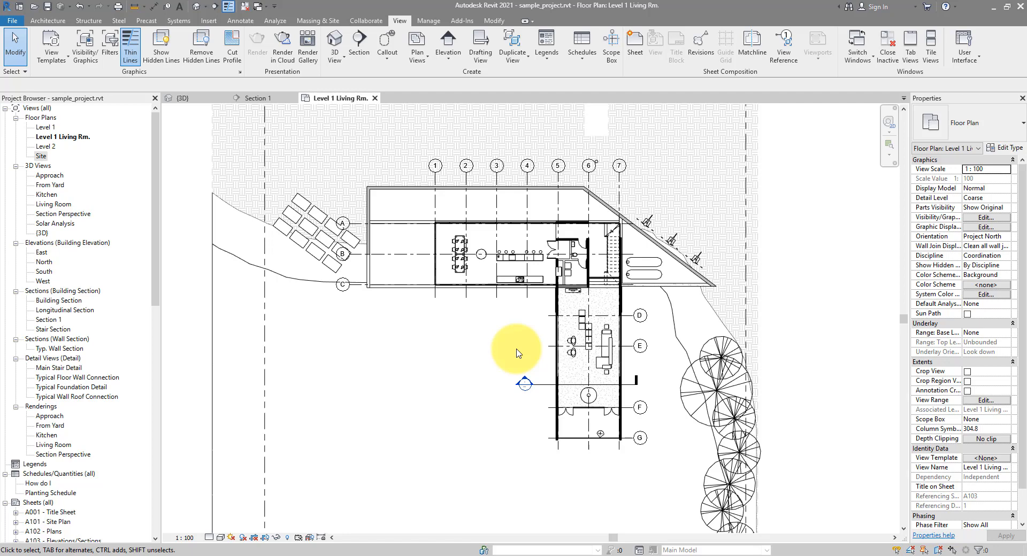
mouse_move(501, 343)
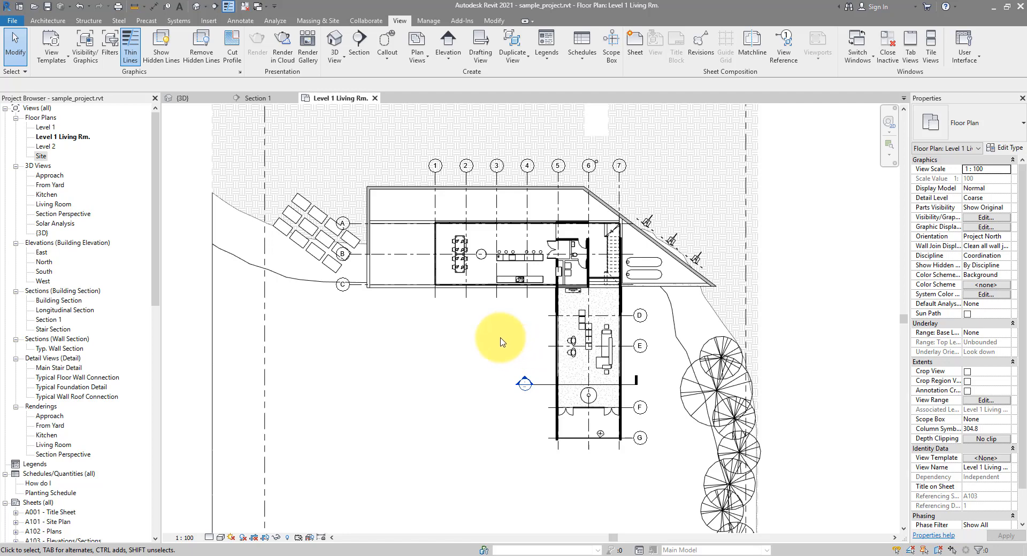
mouse_move(498, 342)
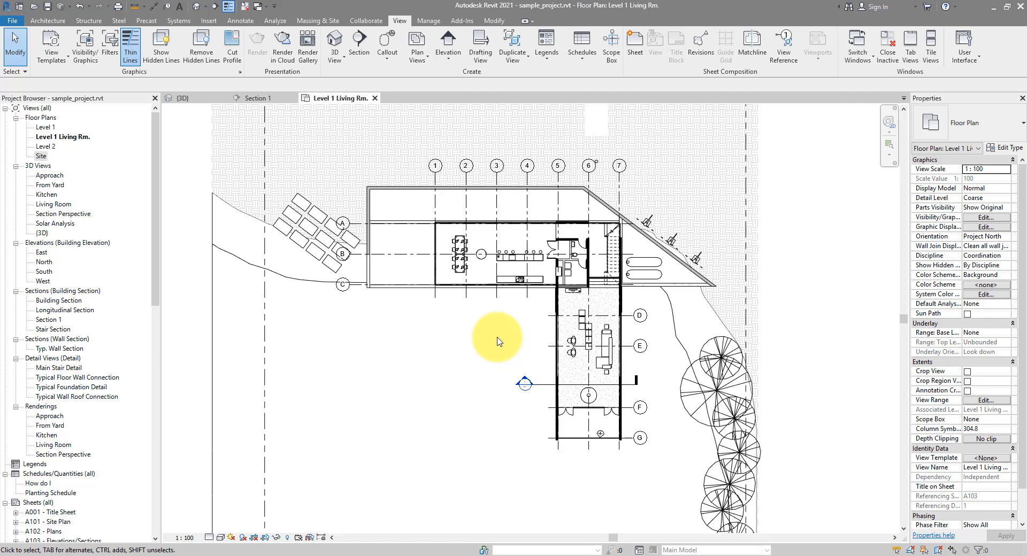
mouse_move(515, 339)
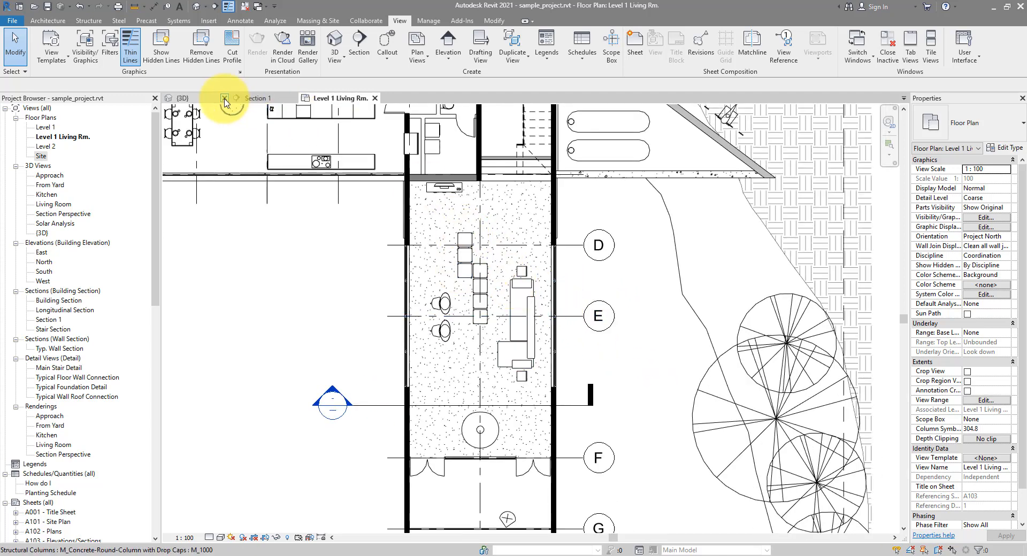
- Inspect the cornice railing along the living room ceiling edge from several angles in 3D
click(182, 99)
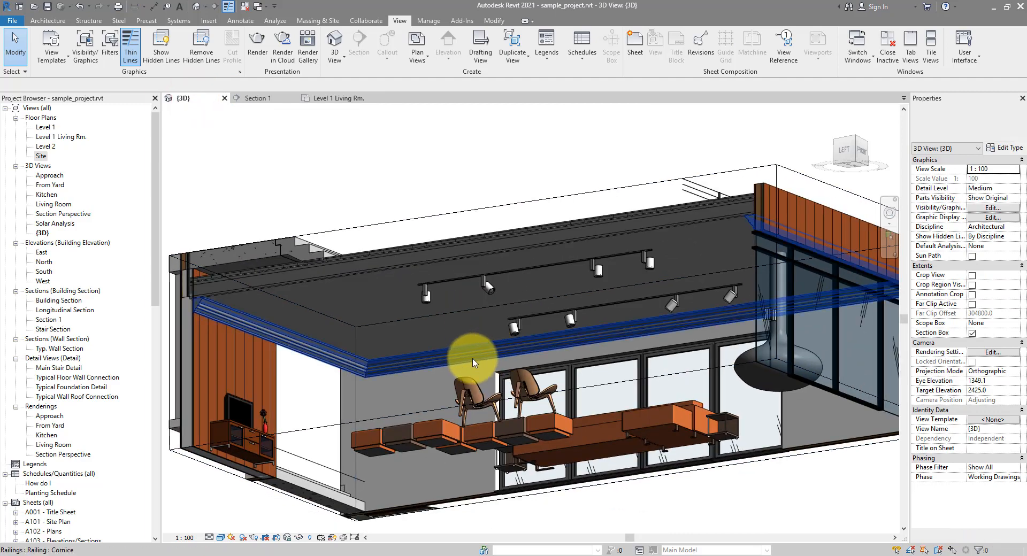
drag(471, 360, 635, 361)
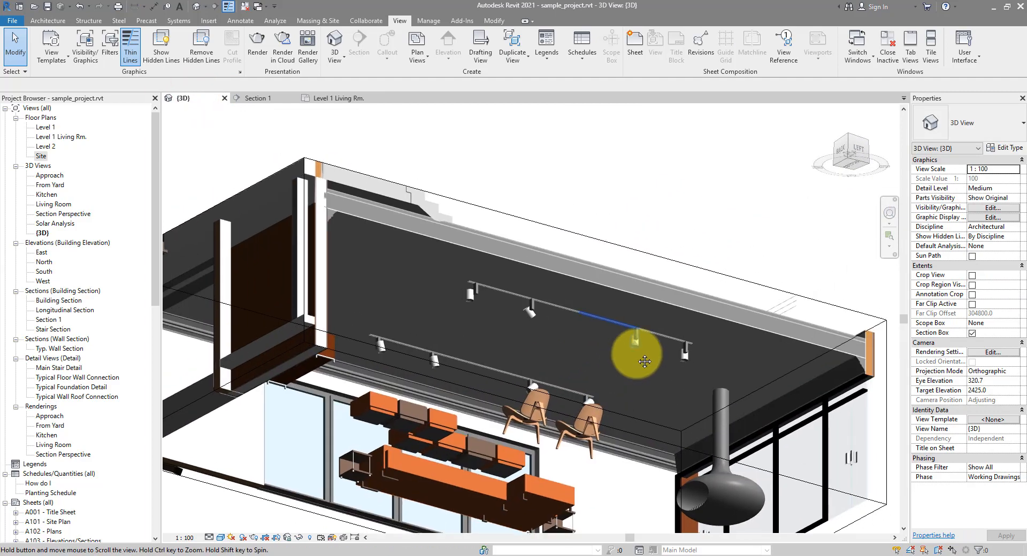
drag(638, 361, 571, 440)
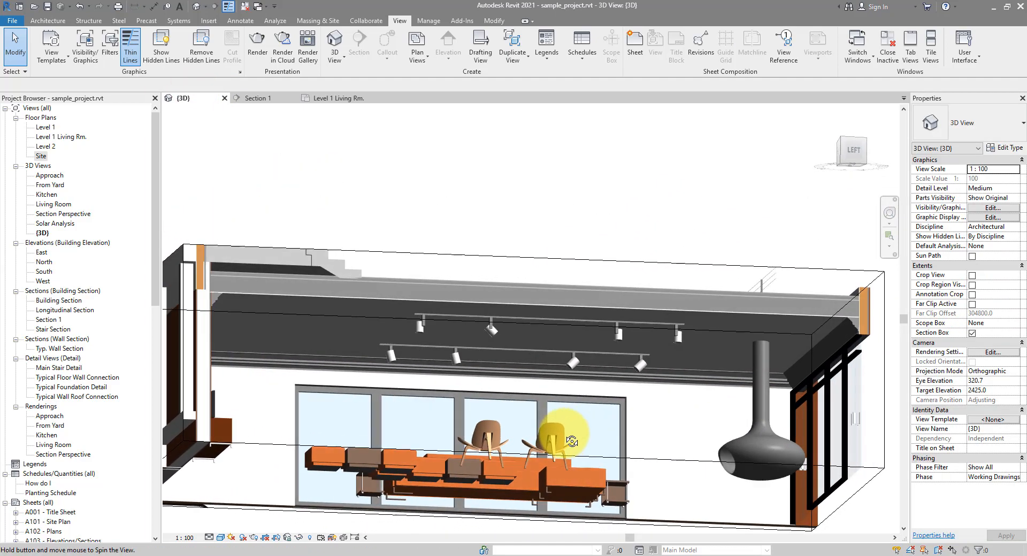
drag(570, 439, 412, 418)
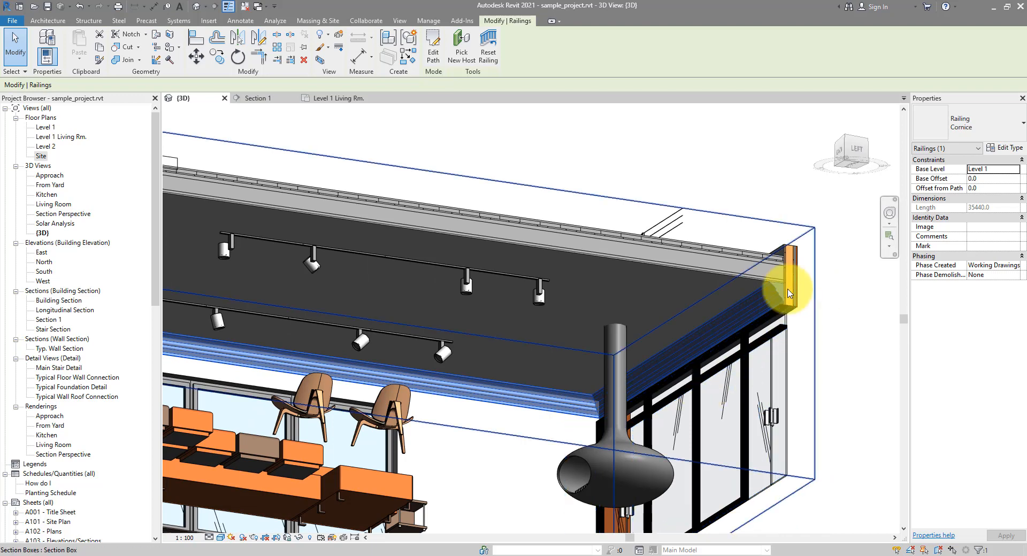
click(777, 293)
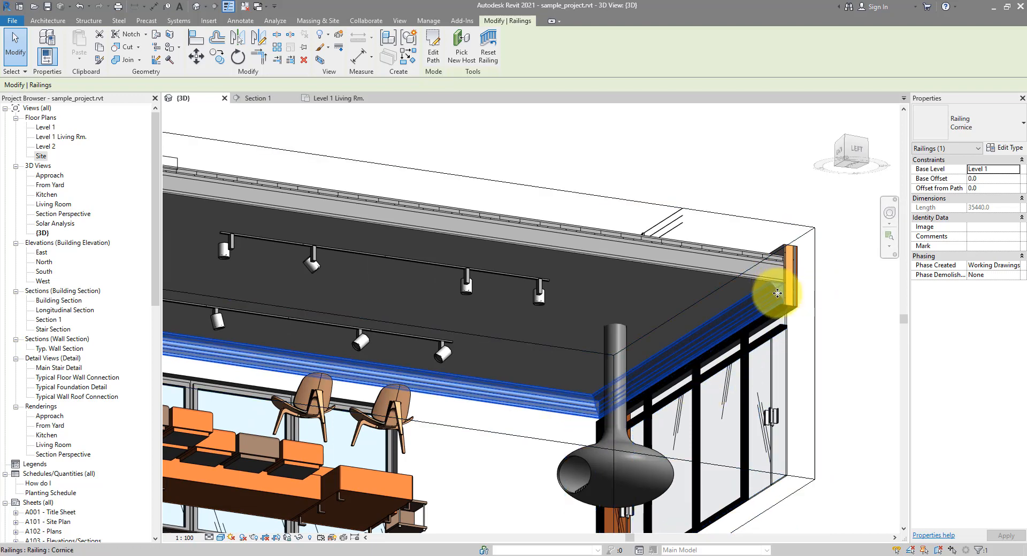
mouse_move(776, 293)
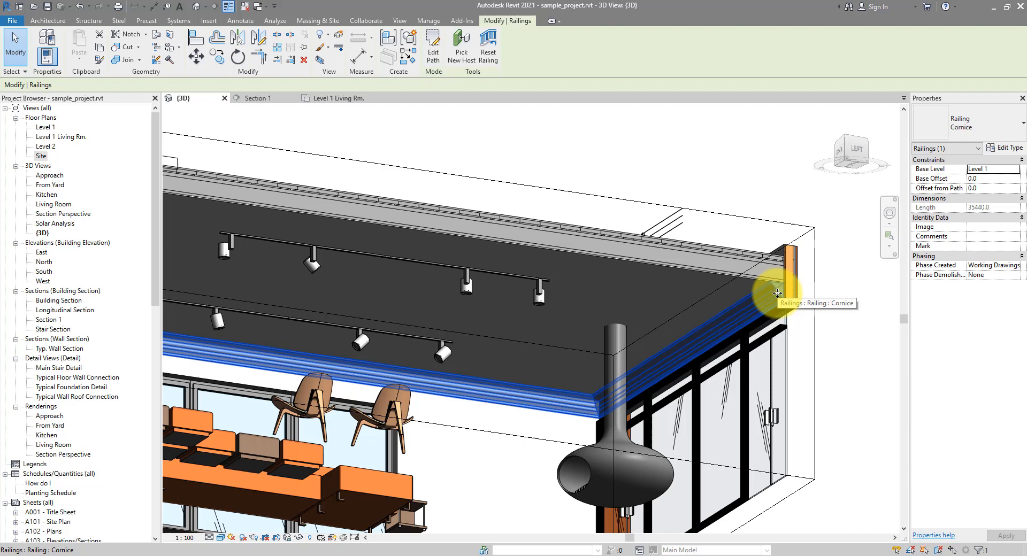
mouse_move(776, 297)
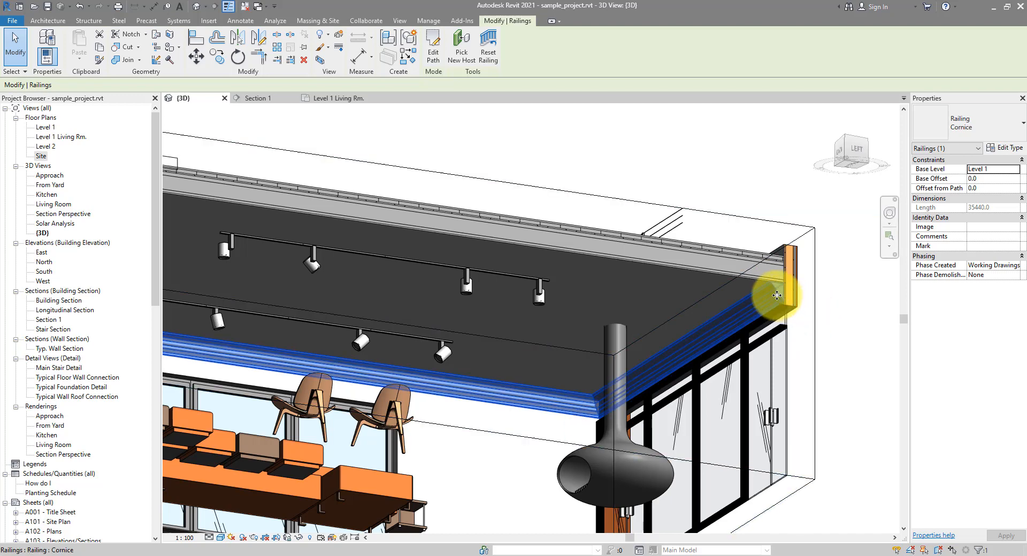
mouse_move(728, 323)
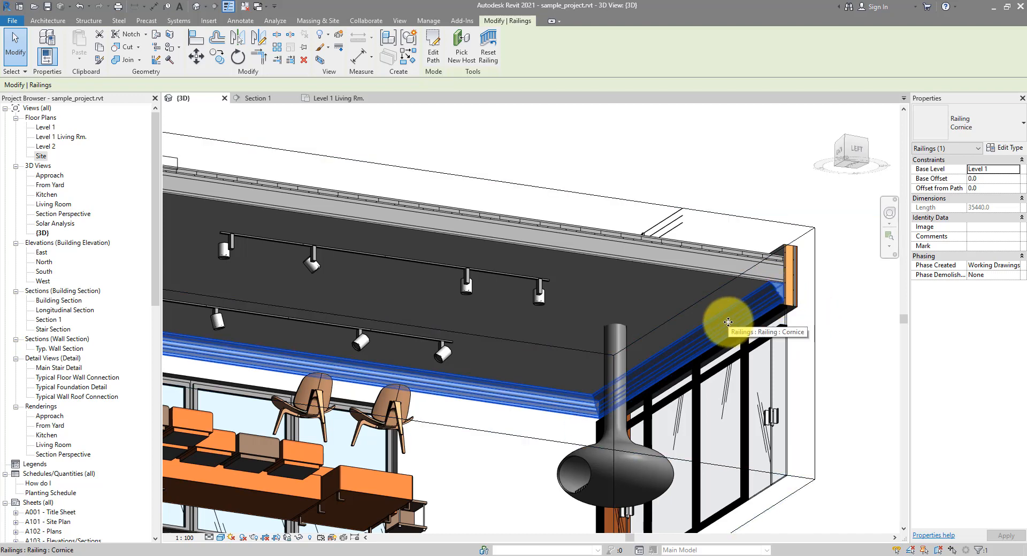
mouse_move(693, 344)
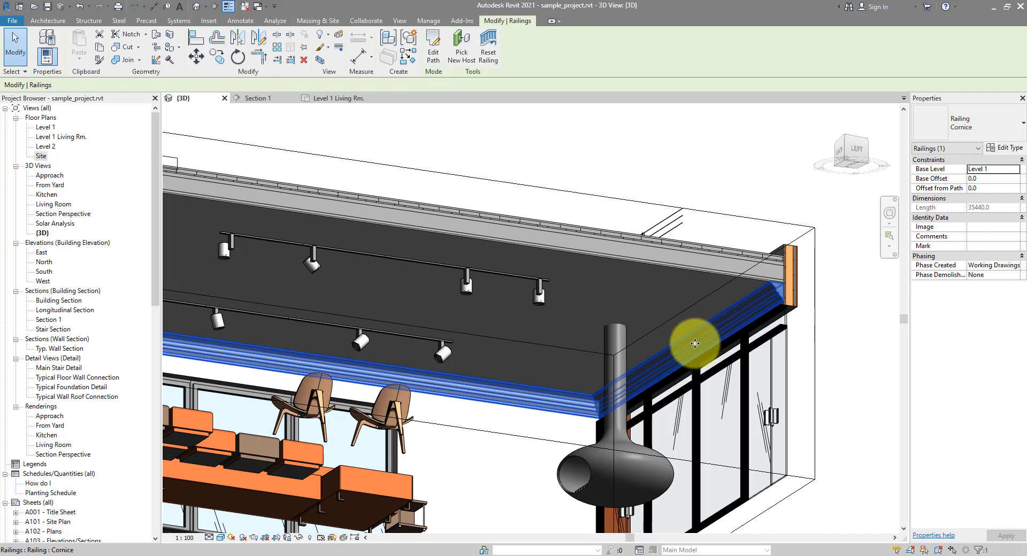
mouse_move(703, 344)
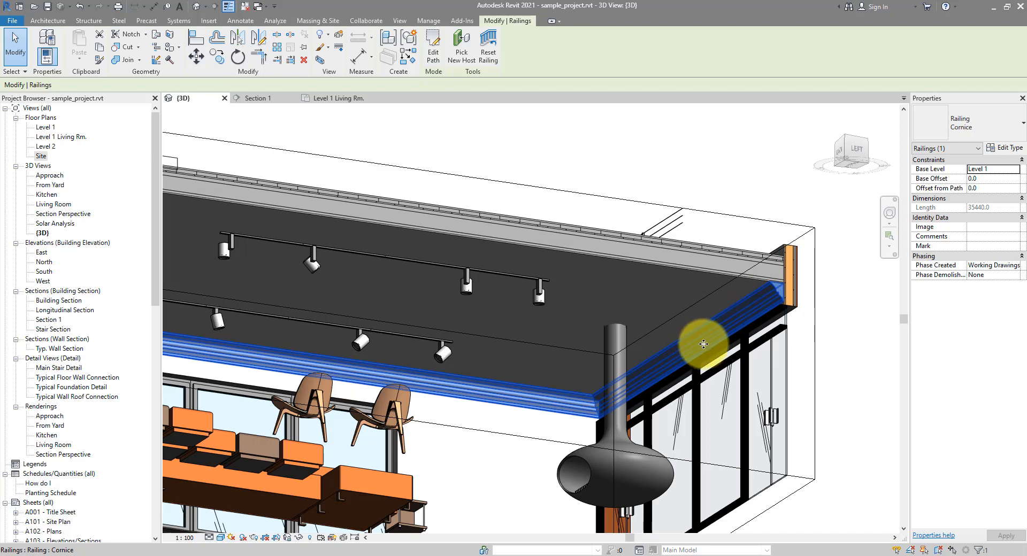
mouse_move(677, 353)
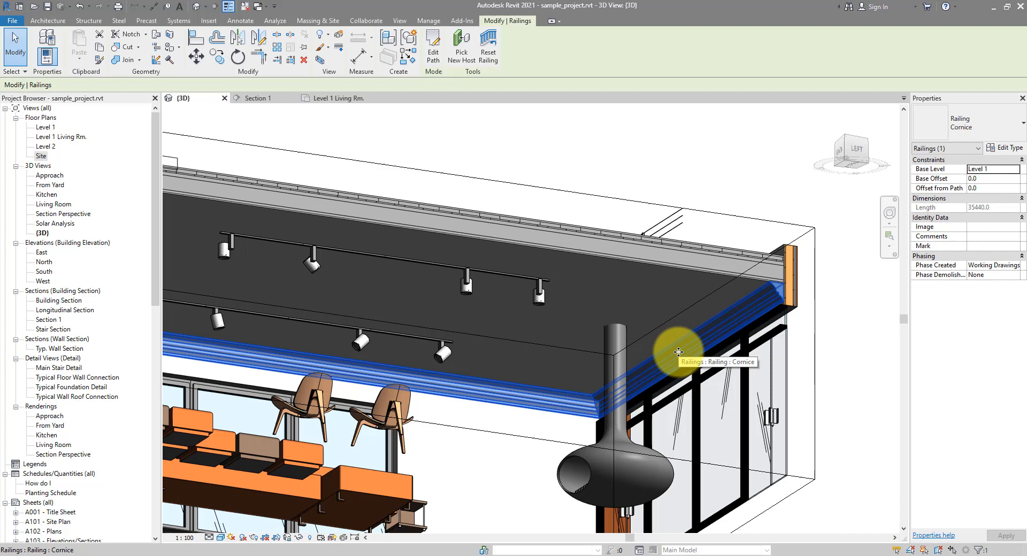
mouse_move(549, 414)
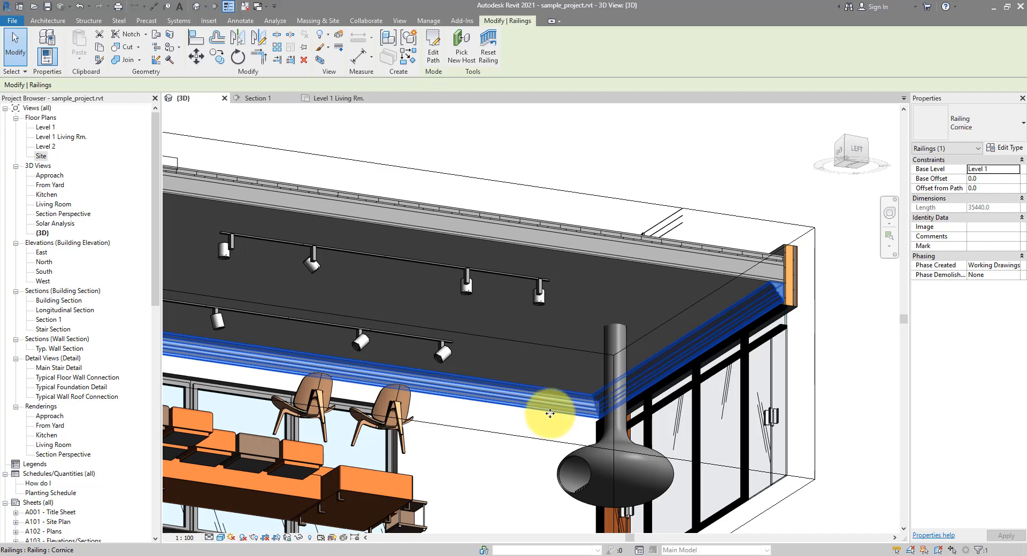
mouse_move(535, 432)
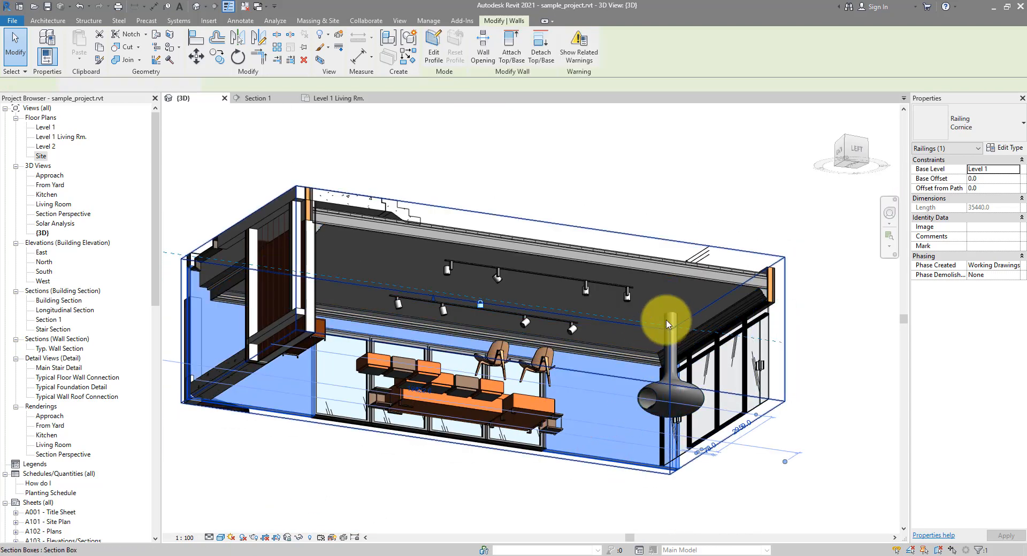
click(282, 328)
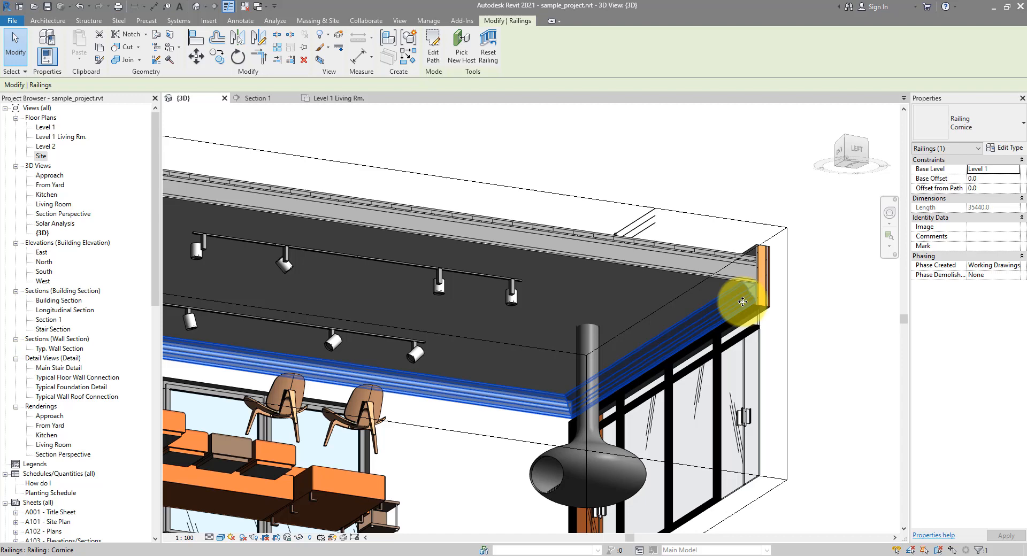
mouse_move(633, 367)
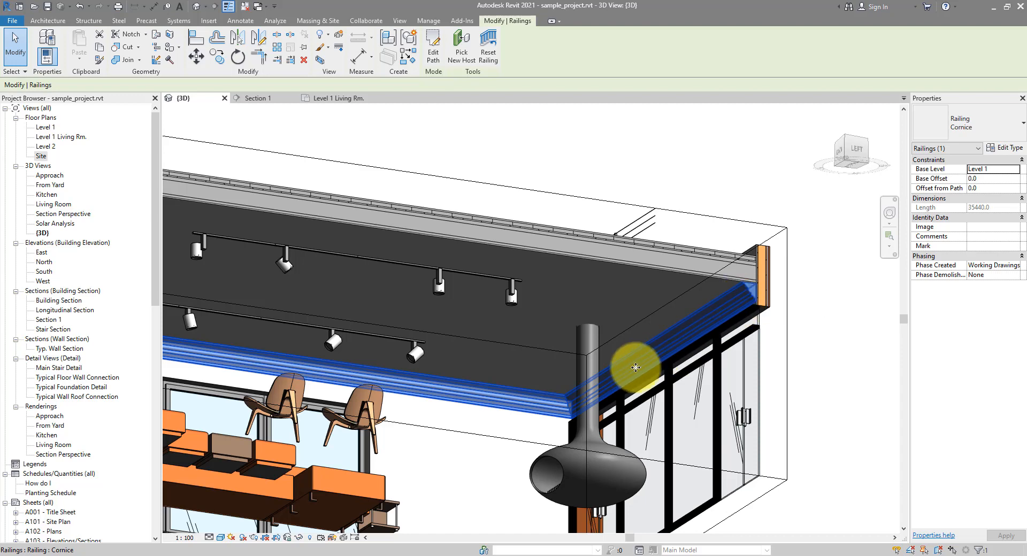
mouse_move(563, 404)
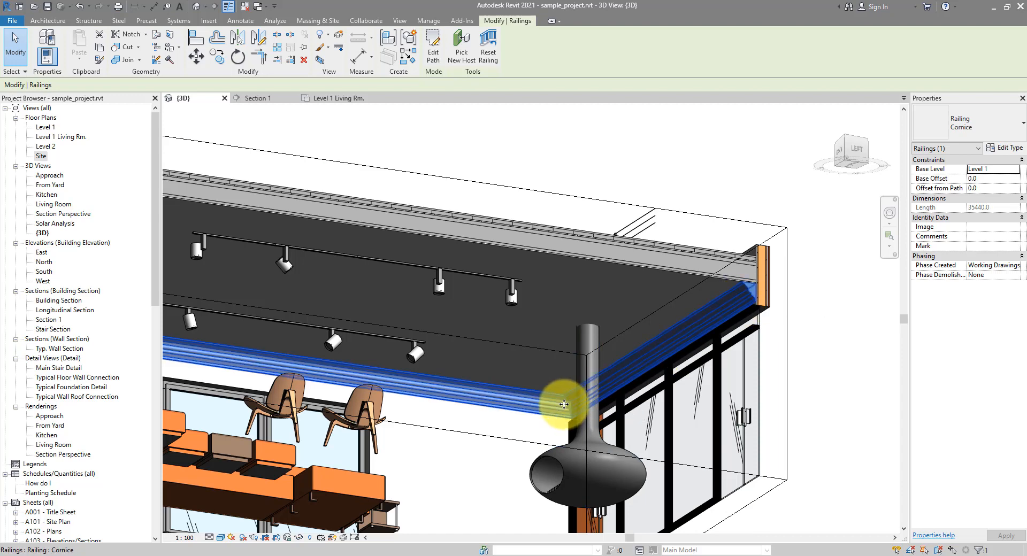
mouse_move(702, 349)
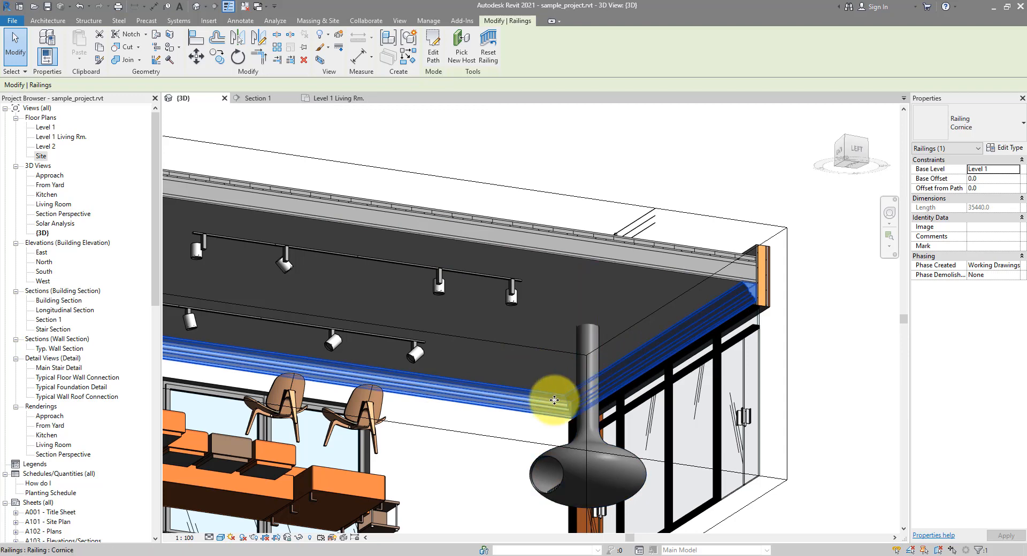
mouse_move(512, 403)
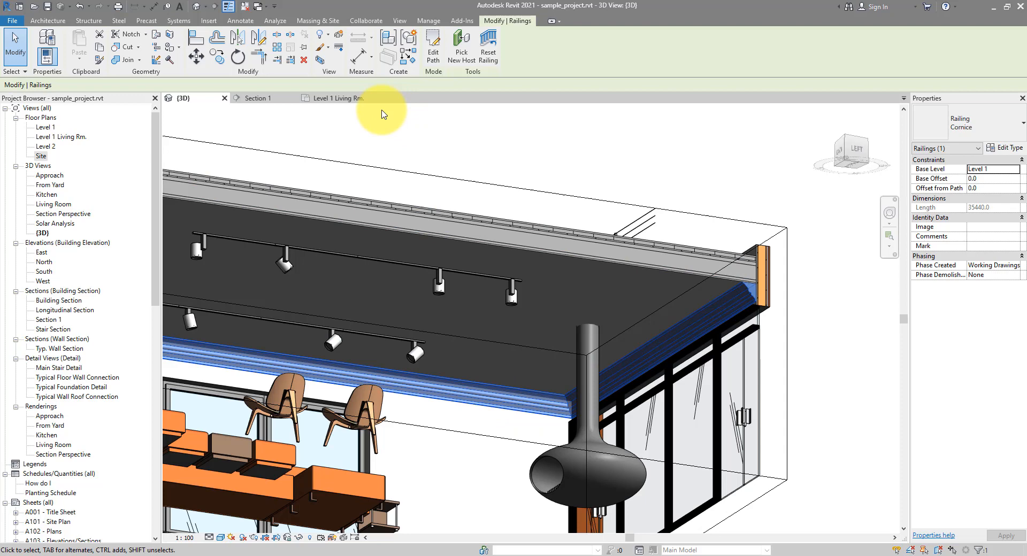
- Create a Reflected Ceiling Plan from the Level 1 Living Rm floor plan
click(338, 98)
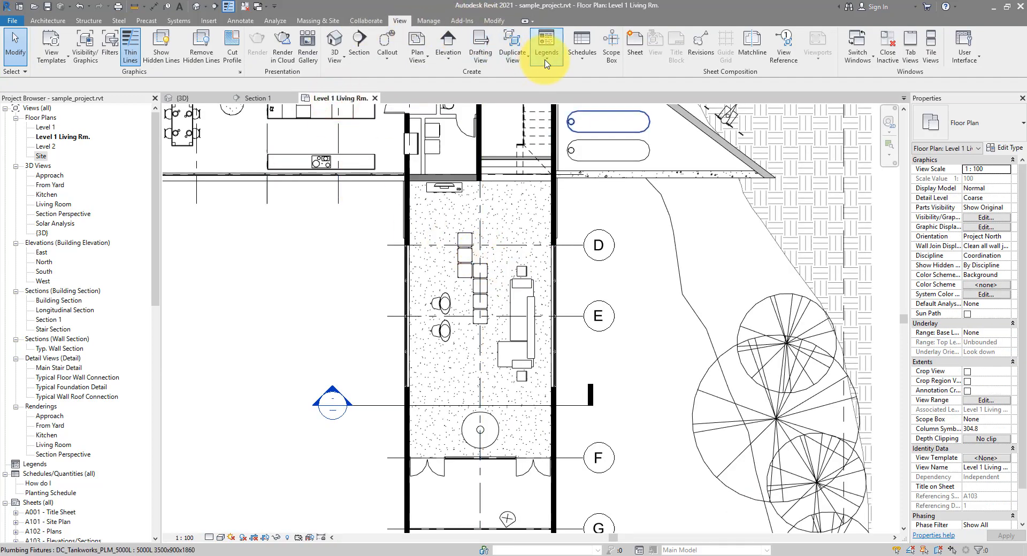
click(417, 46)
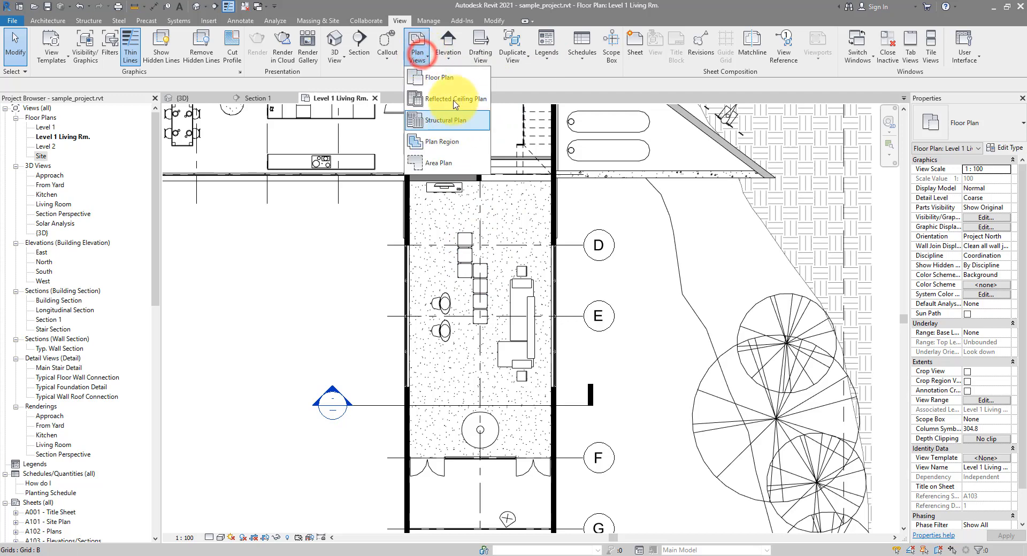
click(456, 100)
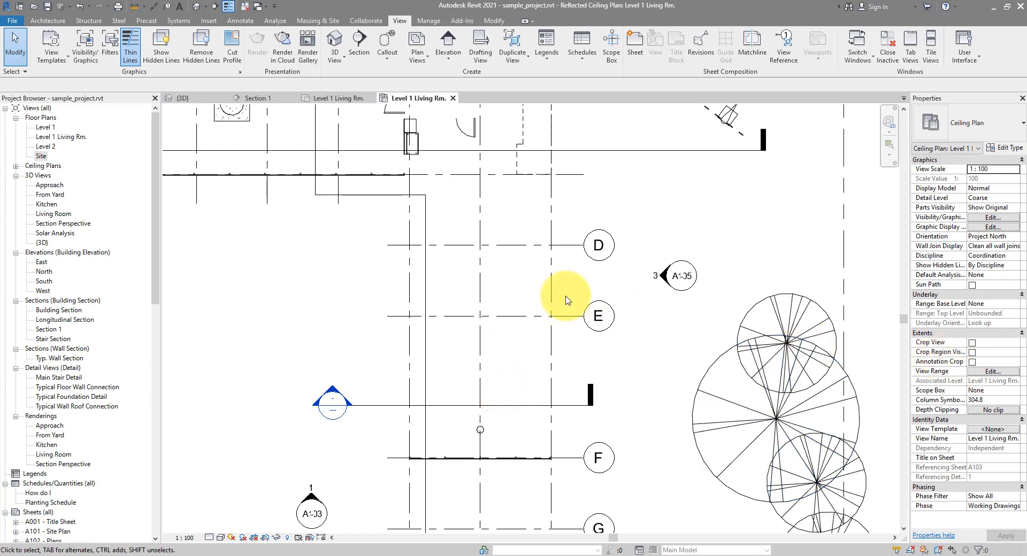
- Show the View Range dialog's sample section diagram for the new ceiling plan
click(992, 371)
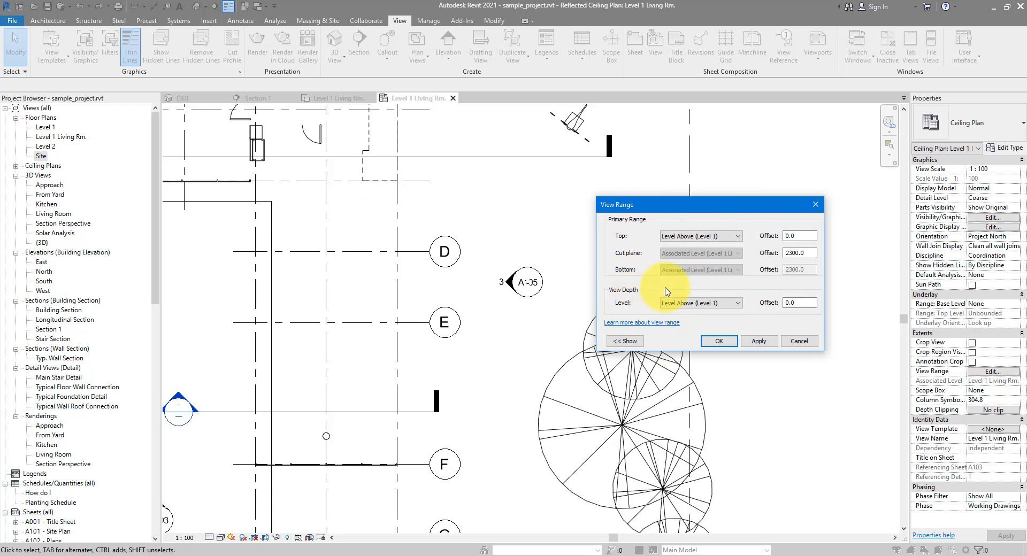
click(625, 341)
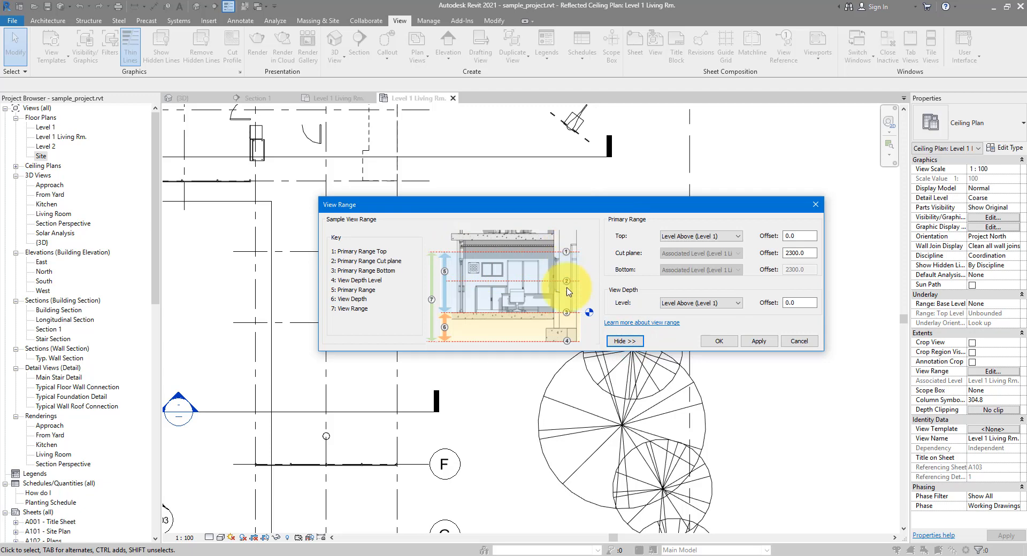
mouse_move(573, 254)
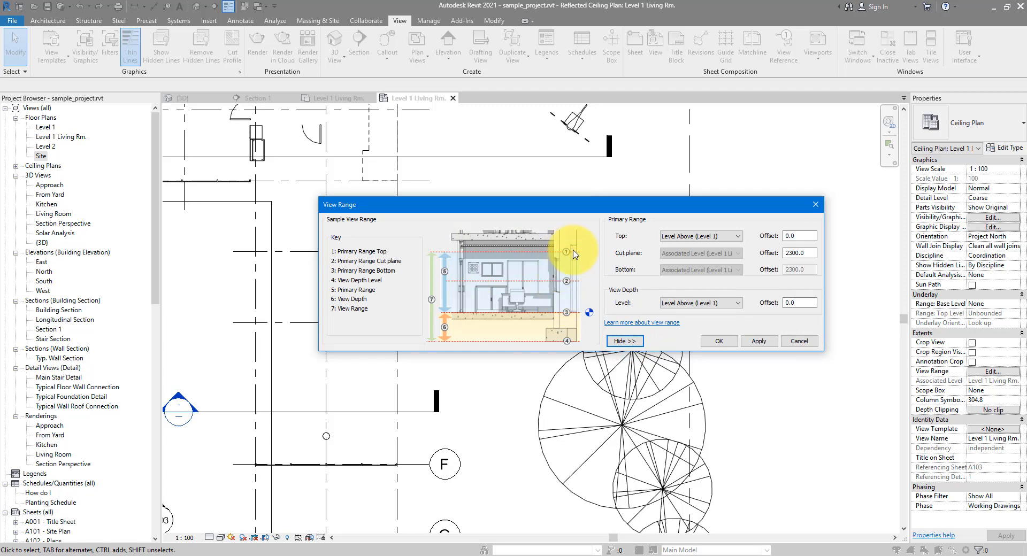
mouse_move(558, 270)
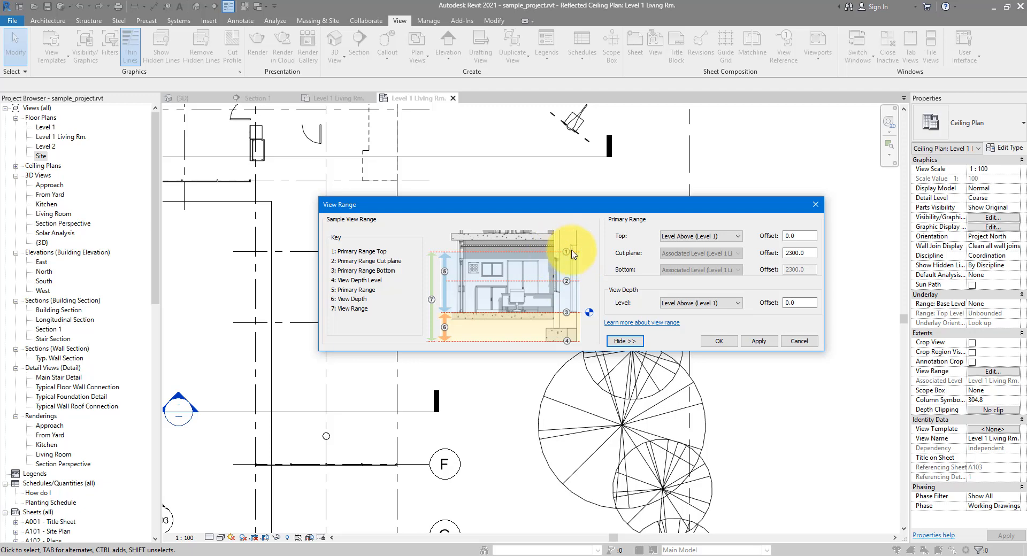
mouse_move(569, 283)
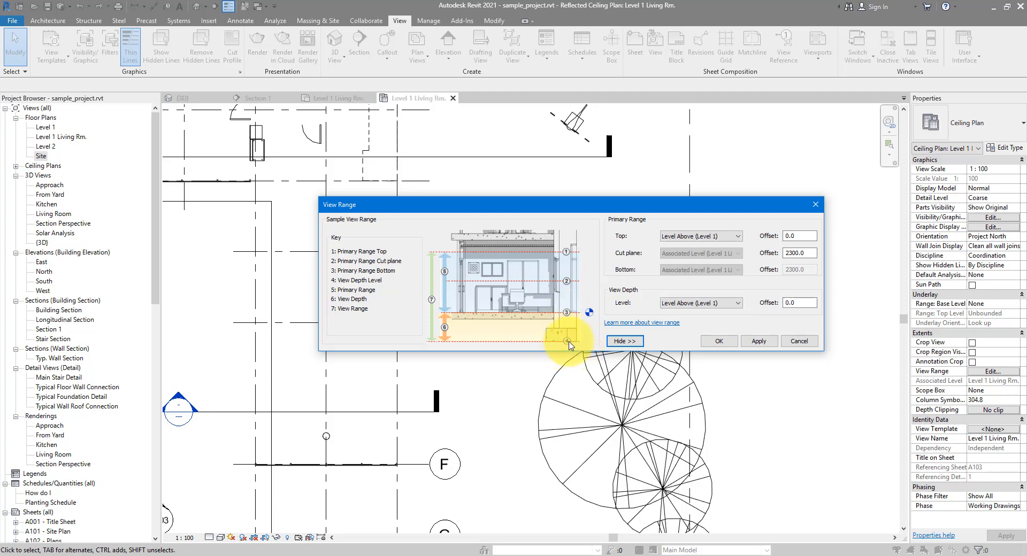
mouse_move(448, 247)
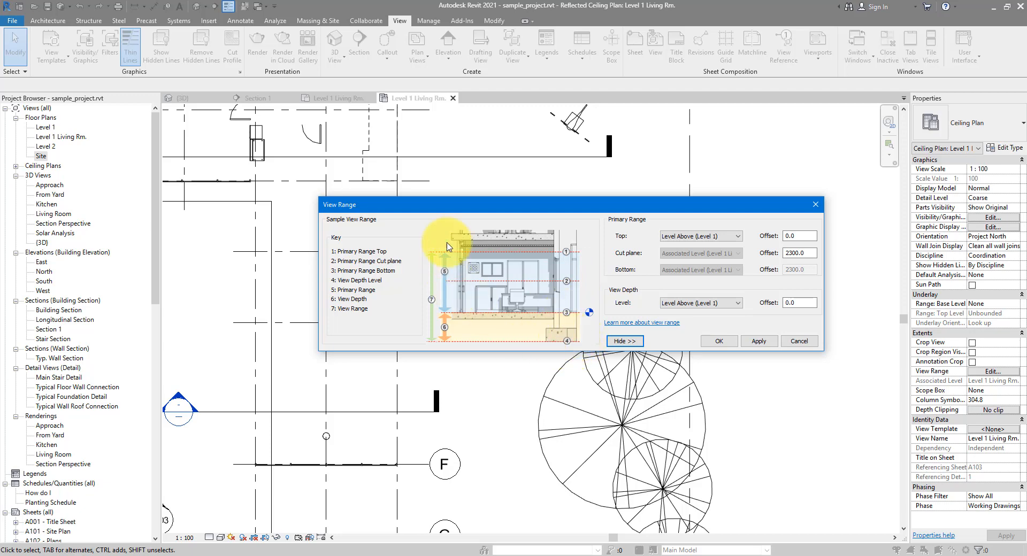
mouse_move(496, 276)
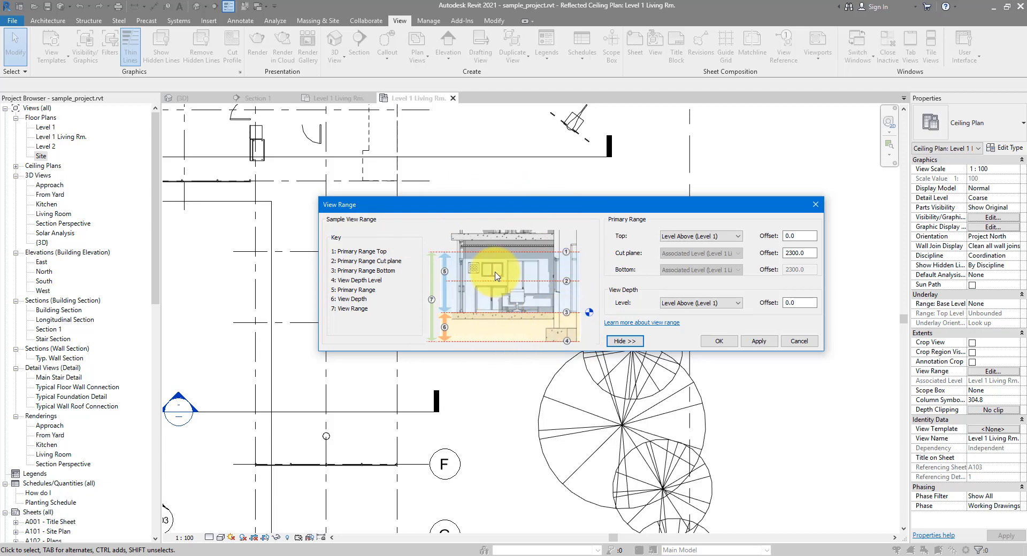
mouse_move(599, 287)
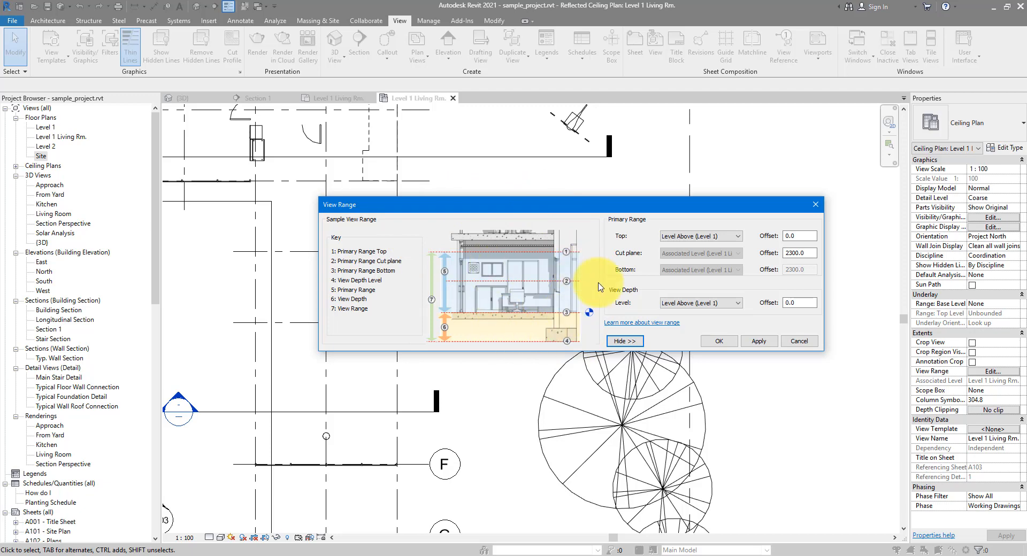
mouse_move(535, 206)
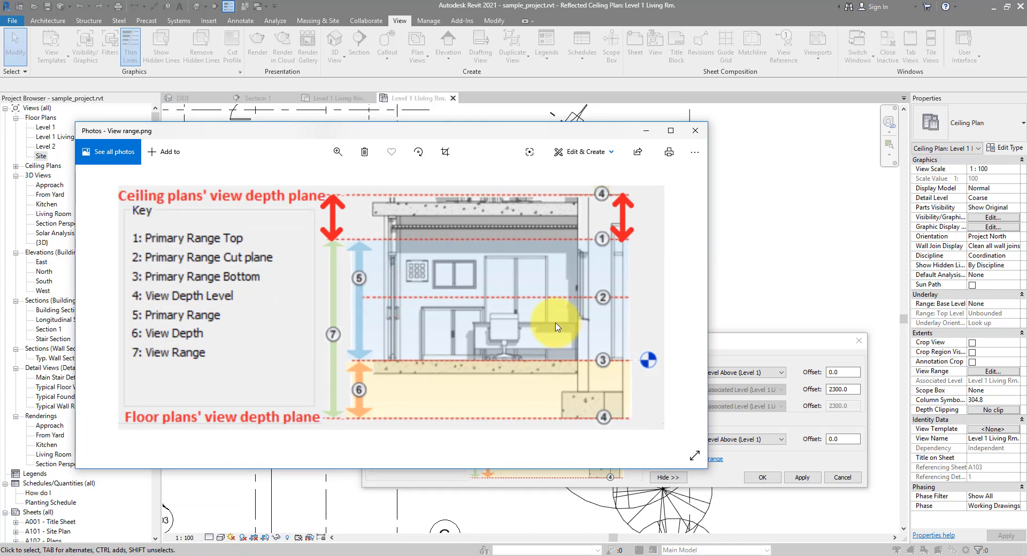
mouse_move(242, 197)
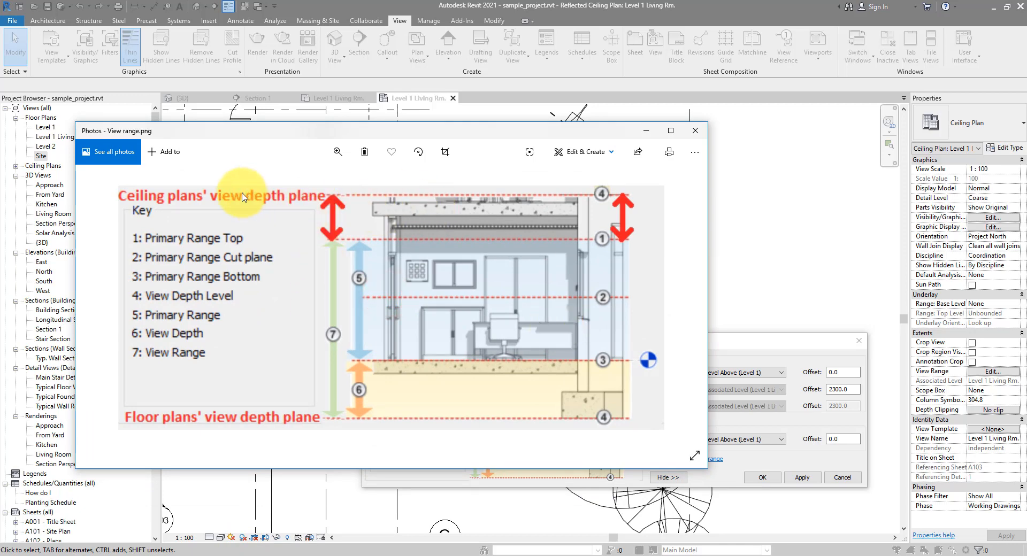
mouse_move(602, 196)
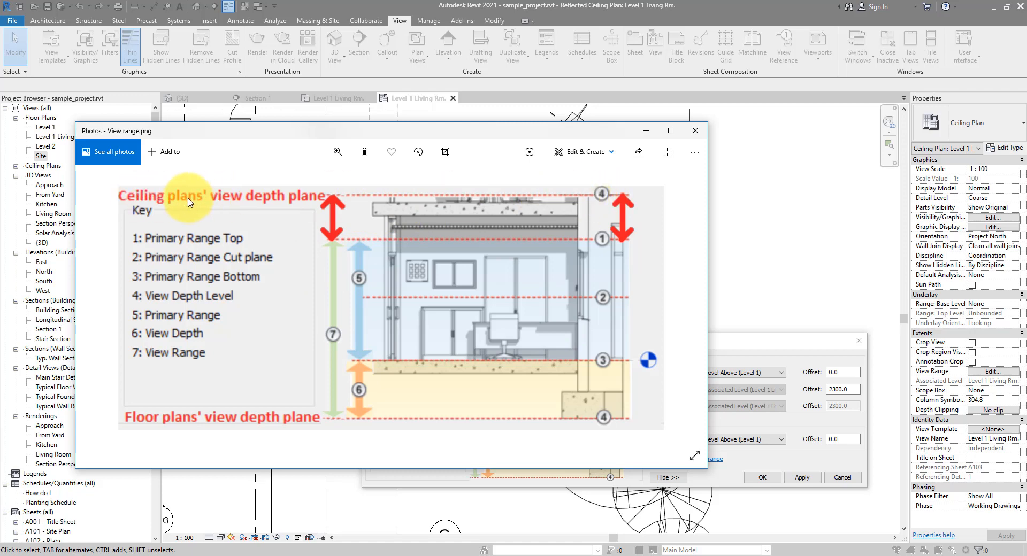
mouse_move(601, 198)
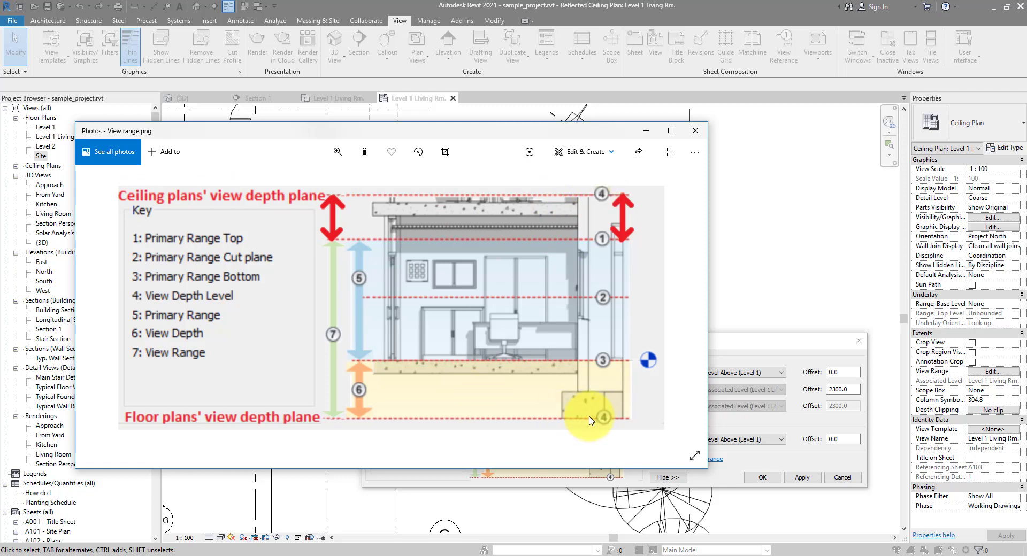
mouse_move(548, 421)
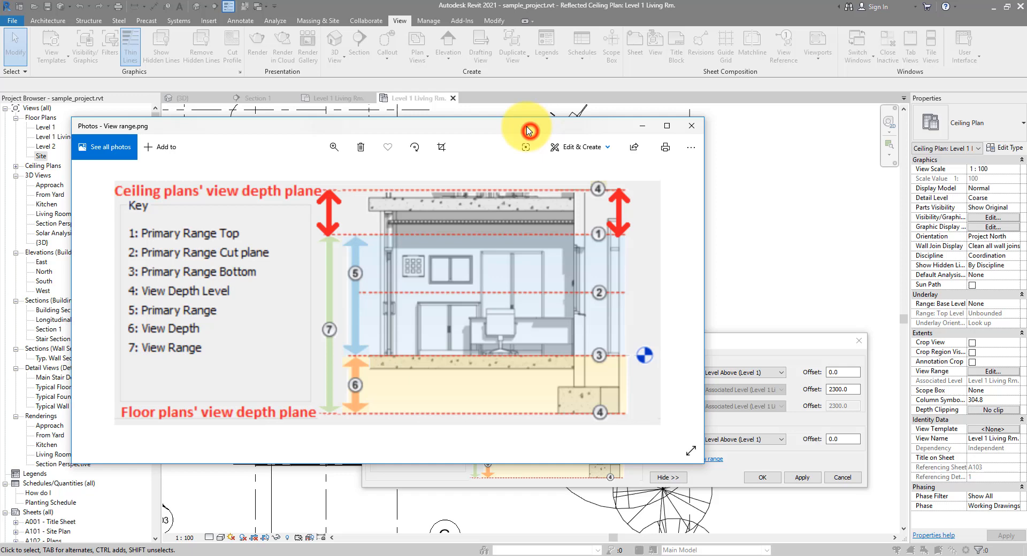
- Set the diagram viewer aside and confirm the View Range settings unchanged
drag(528, 126, 528, 112)
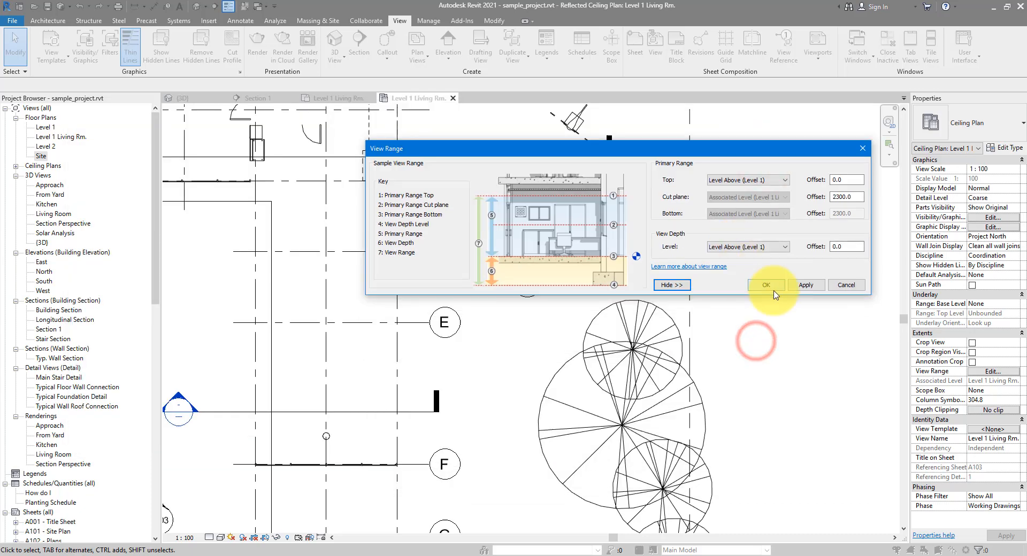
click(766, 285)
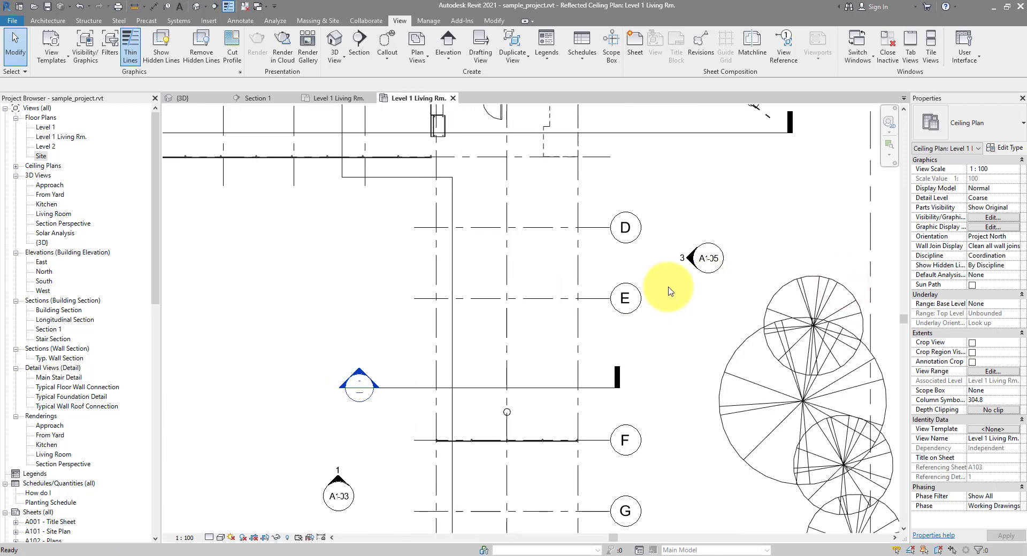
mouse_move(361, 380)
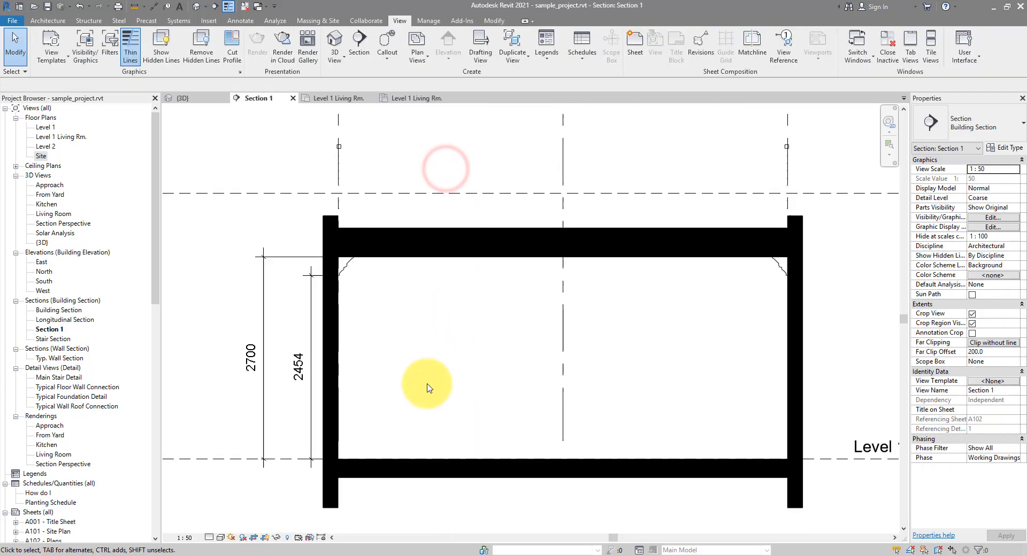
click(329, 266)
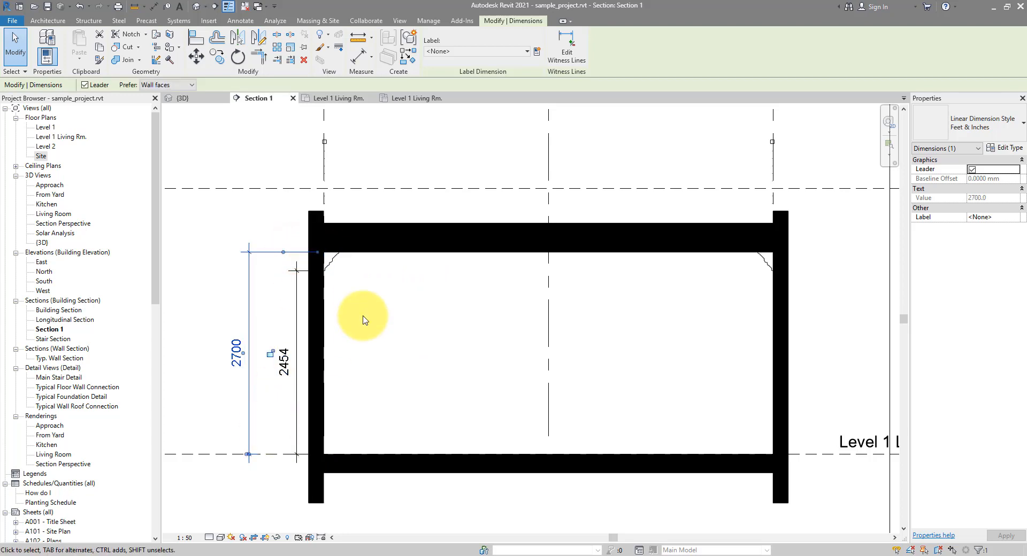
mouse_move(342, 284)
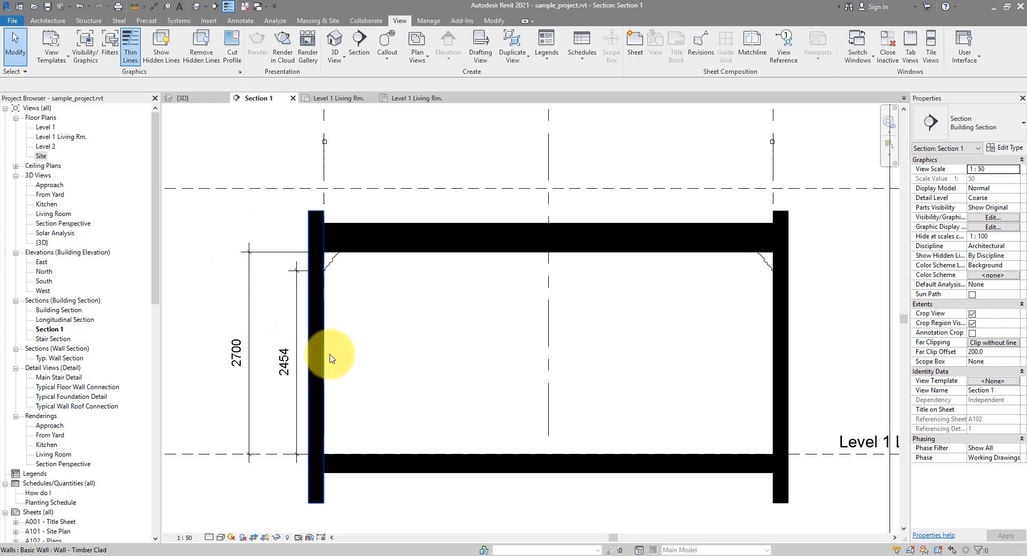
click(398, 99)
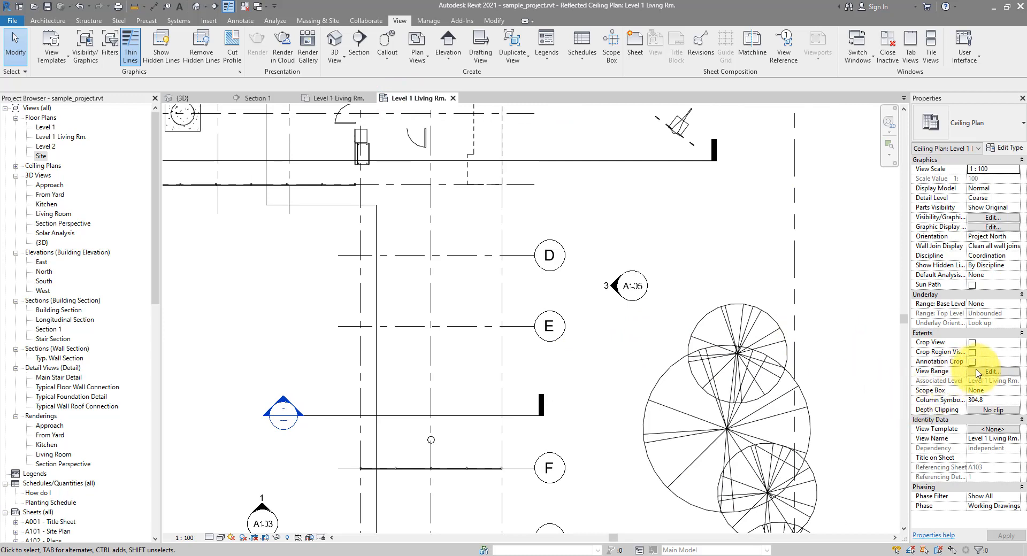
- Set the Top and Cut plane offsets to 2200 in View Range
click(993, 372)
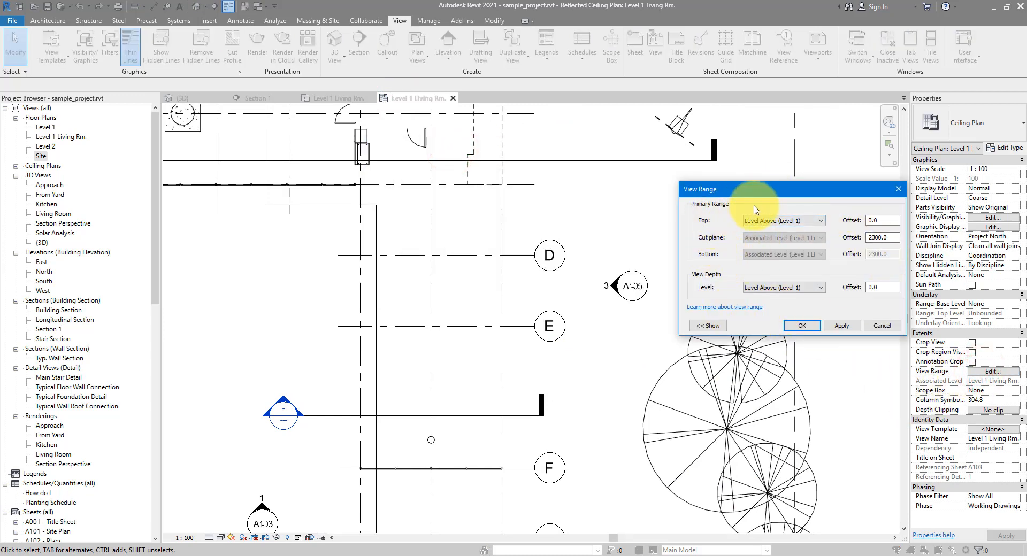
click(882, 220)
text(2200)
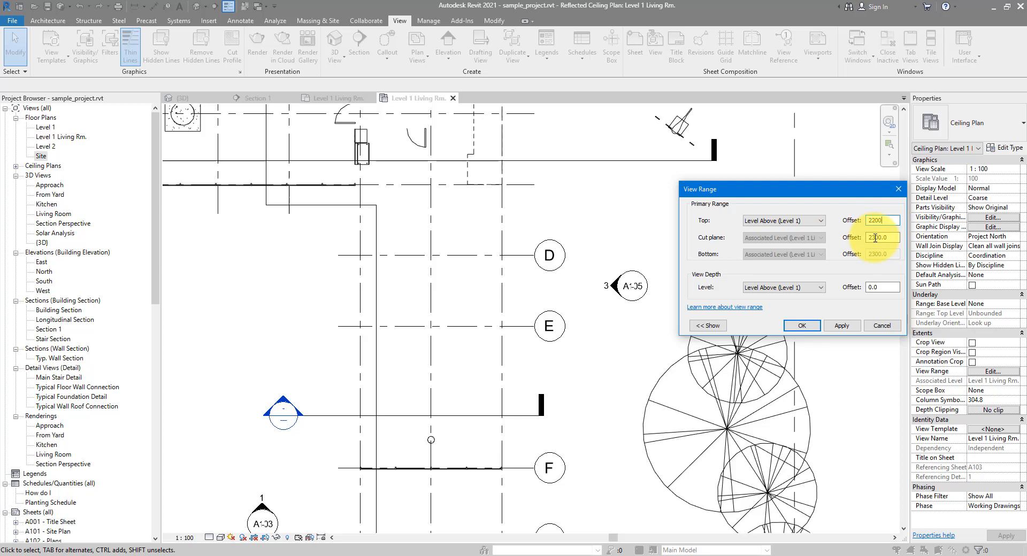
click(879, 237)
text(2200)
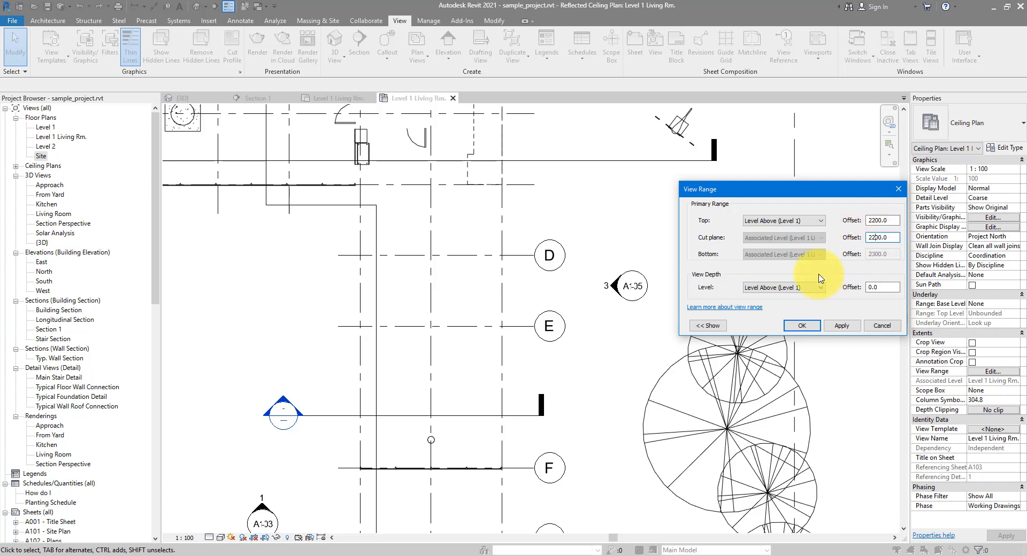
- Base the Top plane and View Depth on the Associated Level
click(820, 220)
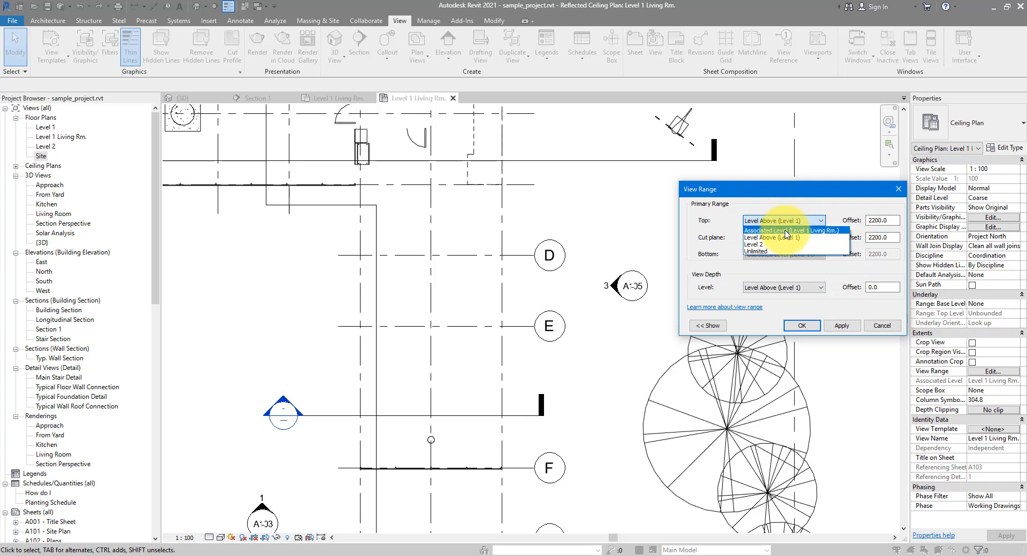
click(782, 221)
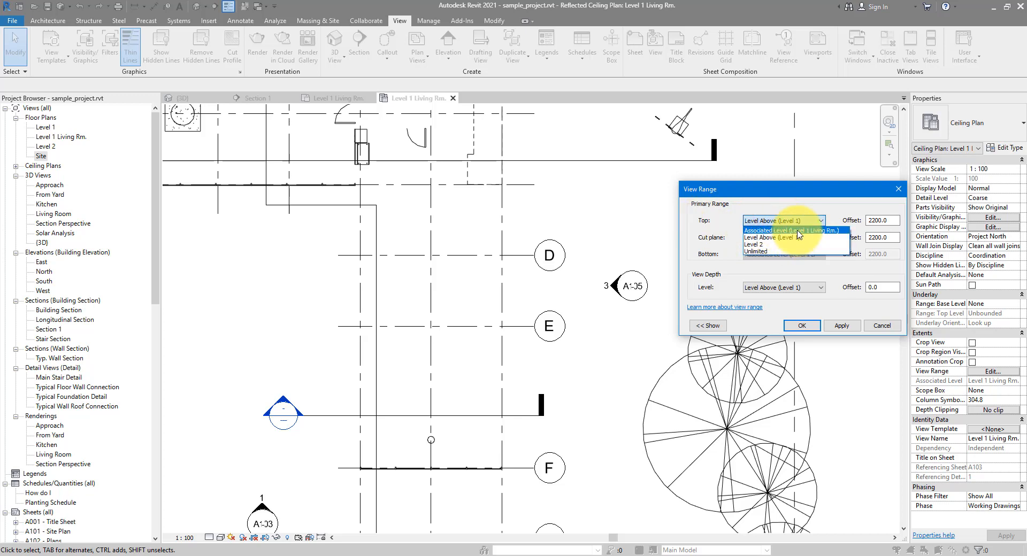
click(790, 230)
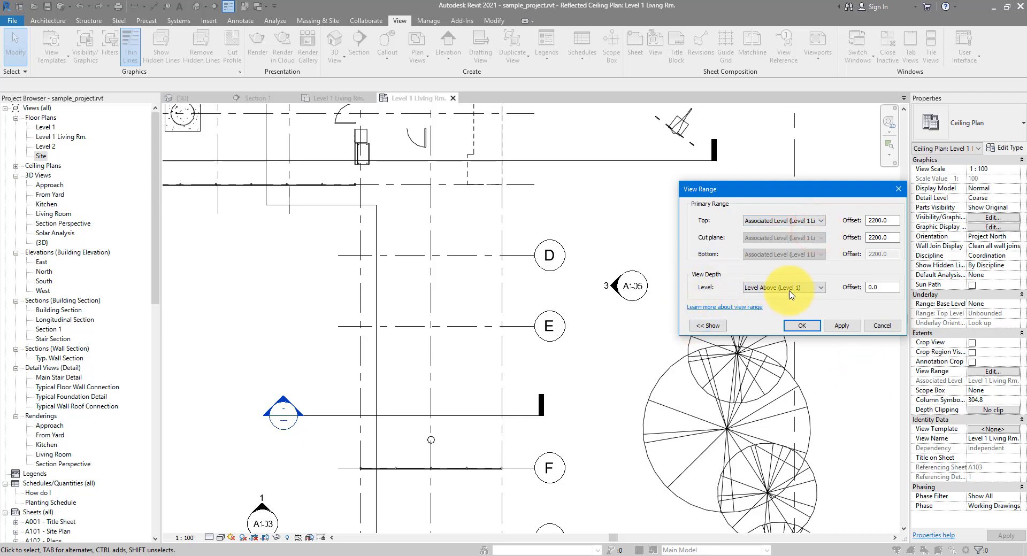
mouse_move(781, 267)
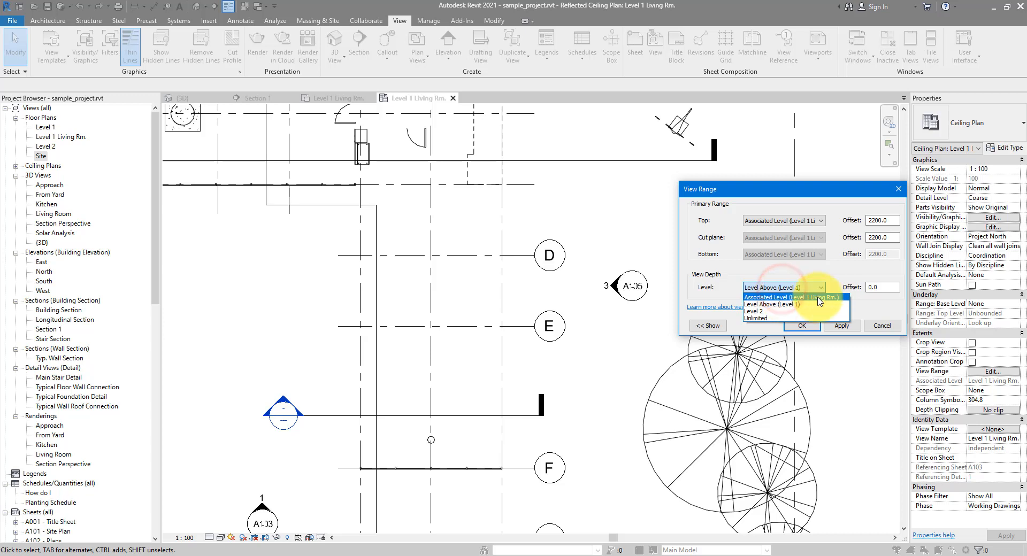
mouse_move(777, 300)
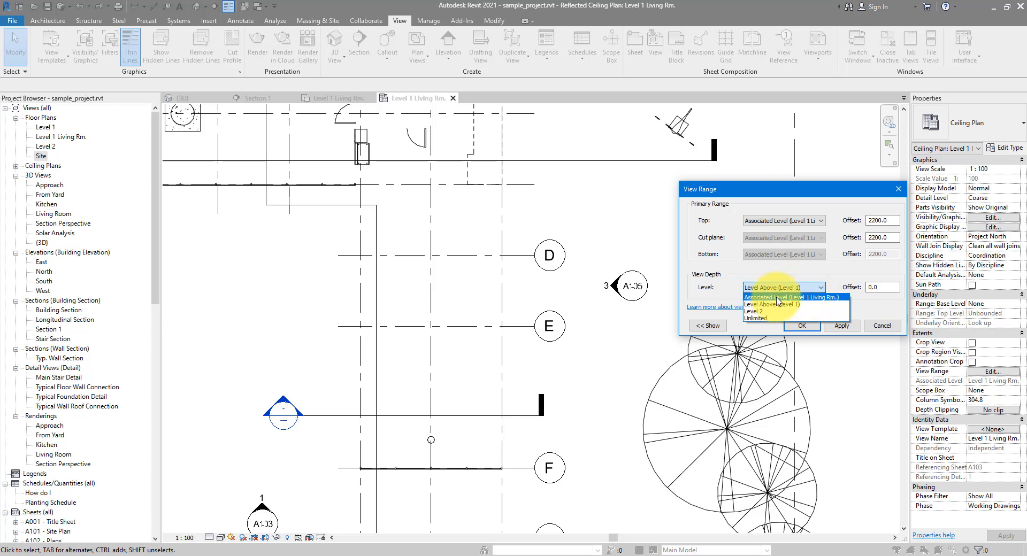
click(790, 297)
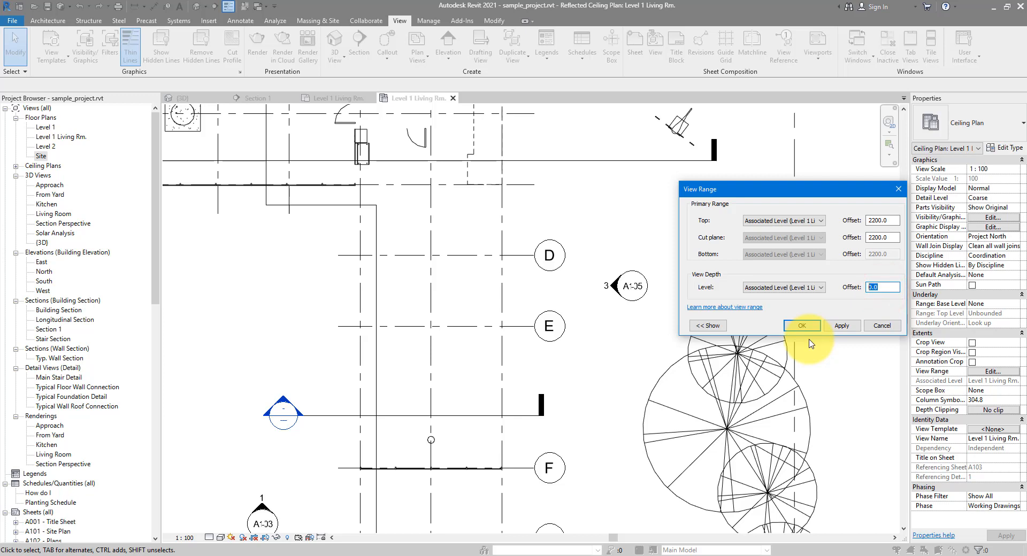
- Set the View Depth offset to 3000 and apply the view range
text(2700)
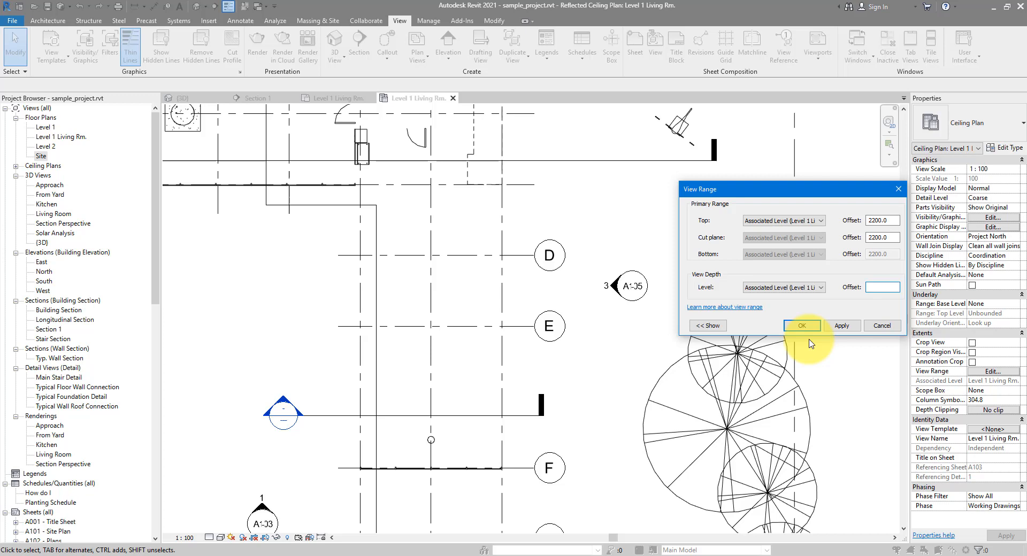
text(3000)
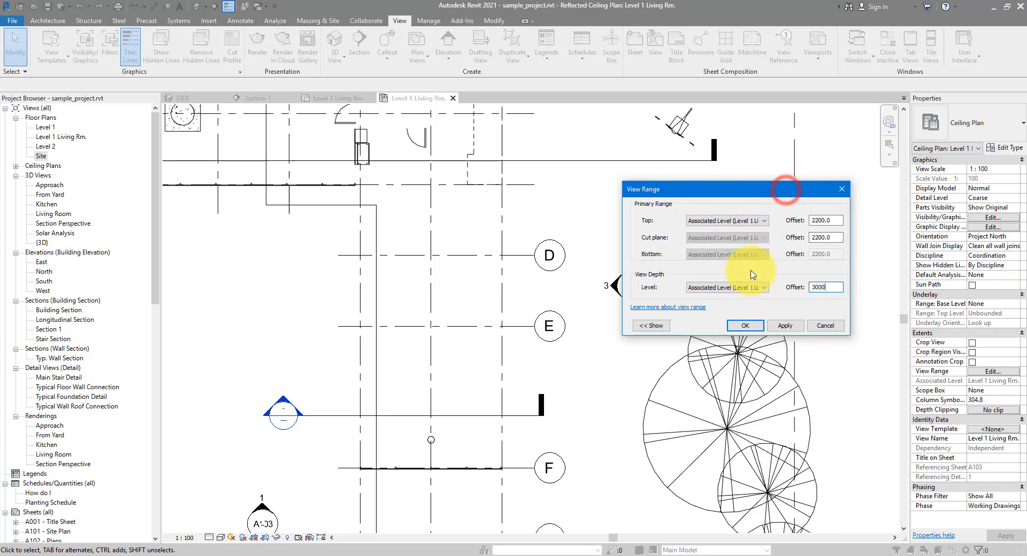
click(744, 326)
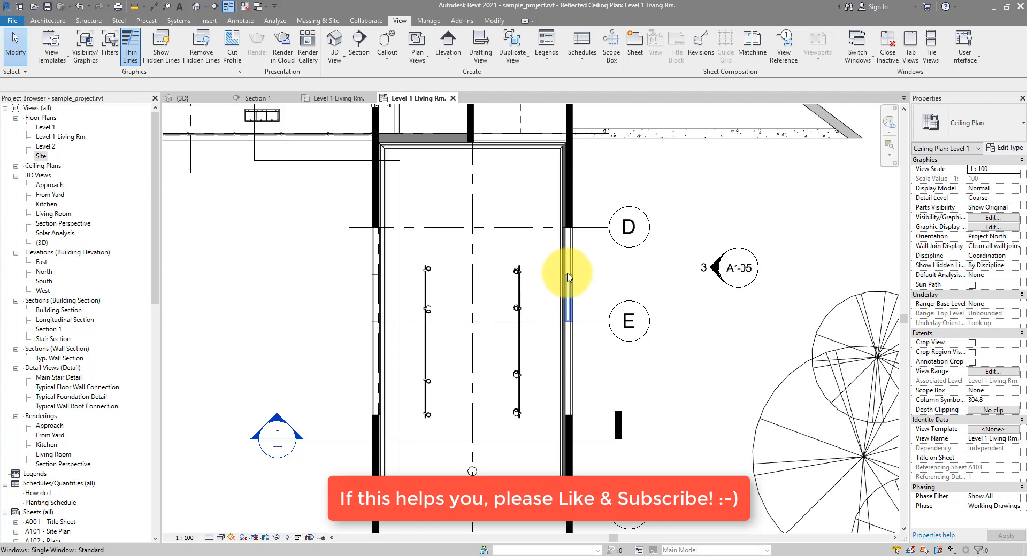
mouse_move(537, 150)
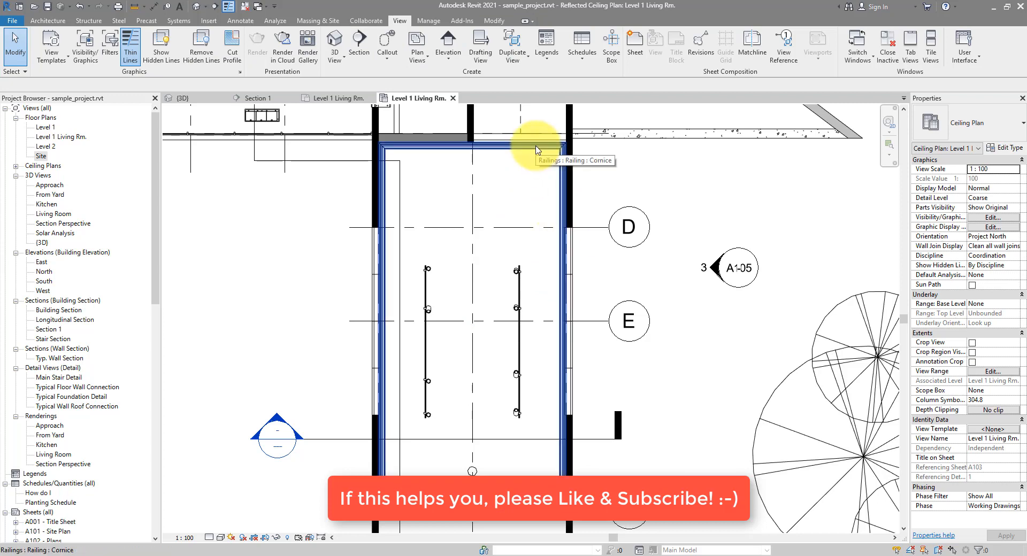